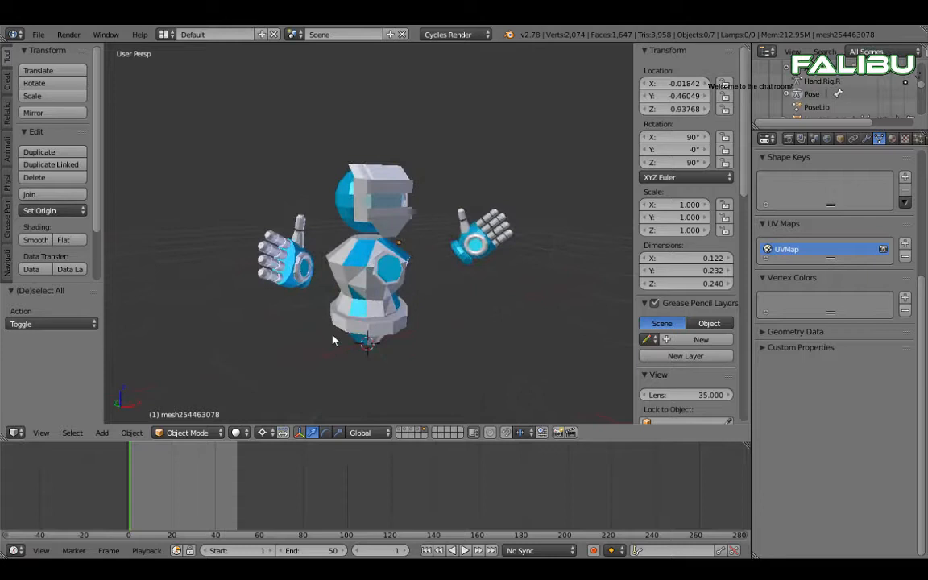
Step: Select the right robot hand and isolate it in local view, seen from the front
left_click_drag(335, 340, 212, 364)
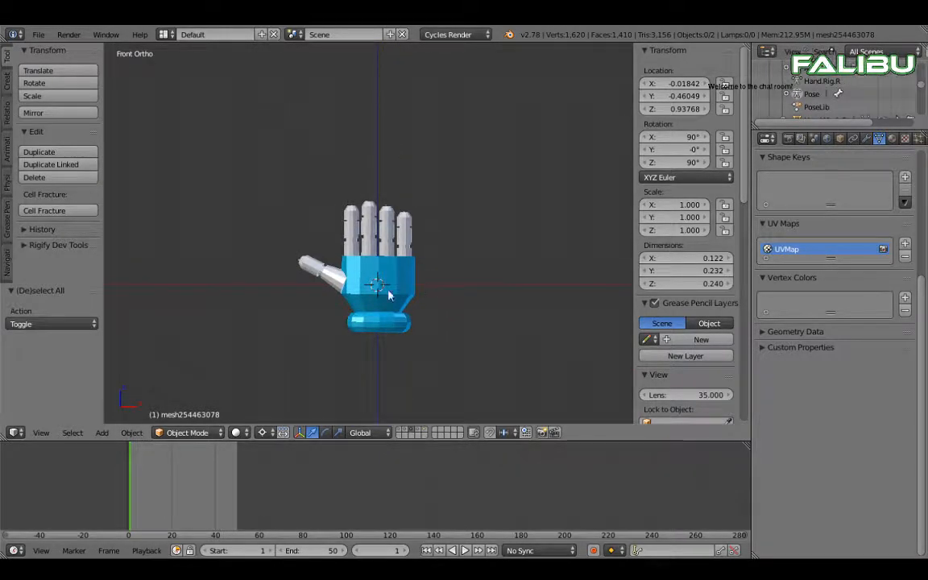
mouse_move(878, 138)
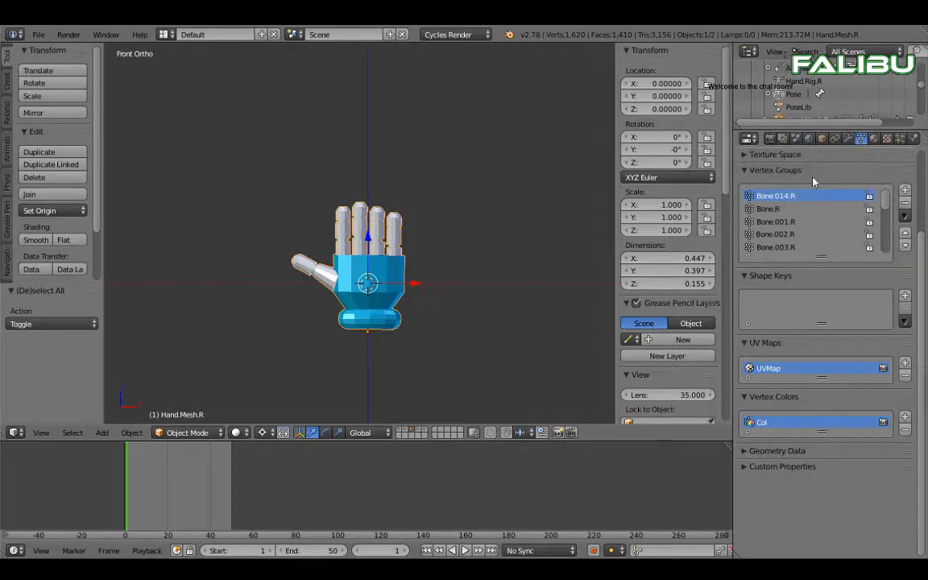
mouse_move(379, 292)
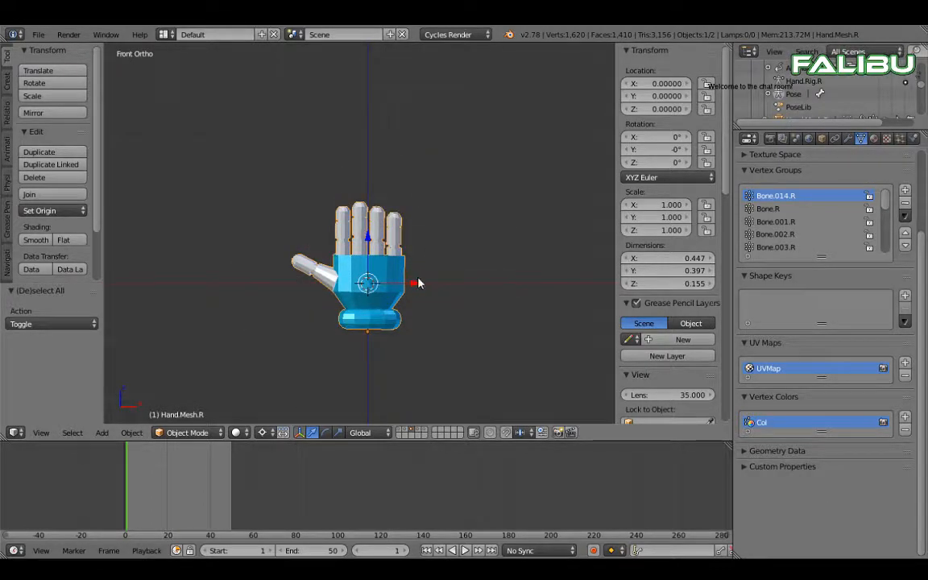
Step: Put the hand armature in Pose Mode with X-Ray and bone names enabled
left_click(186, 433)
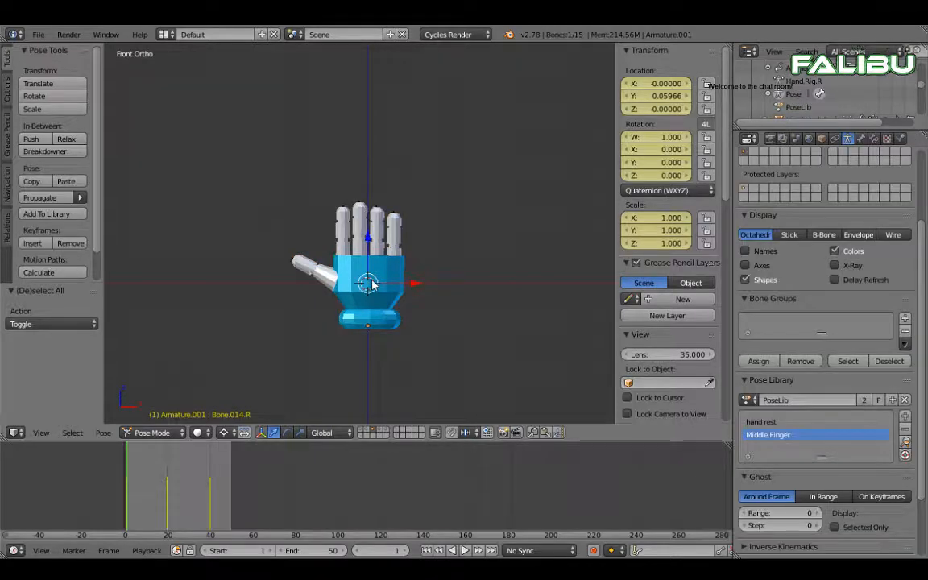
left_click(835, 265)
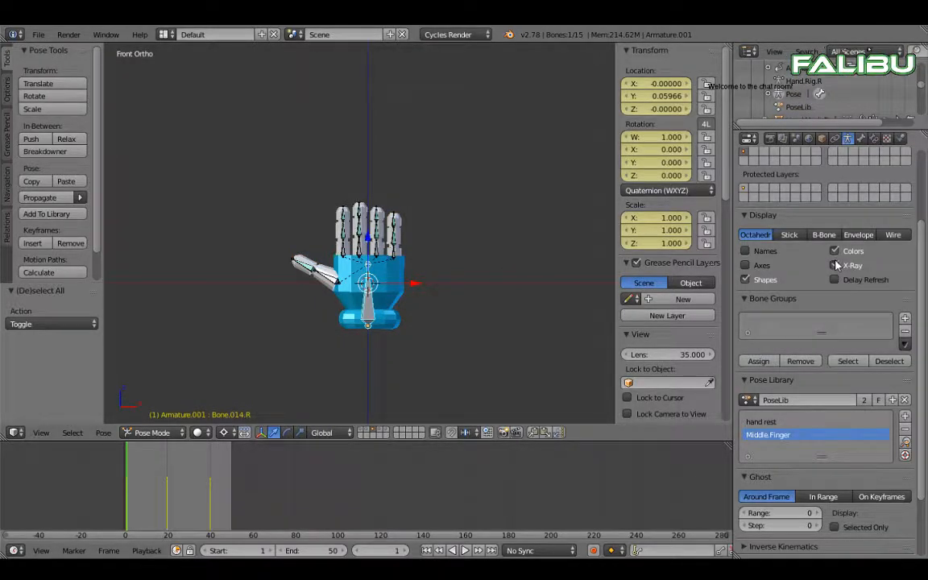
left_click(745, 250)
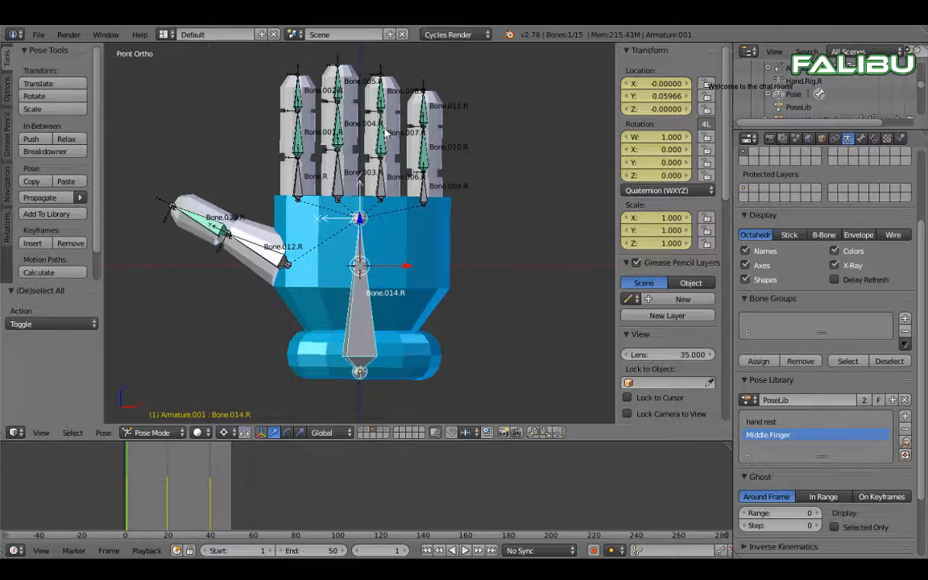
mouse_move(48, 562)
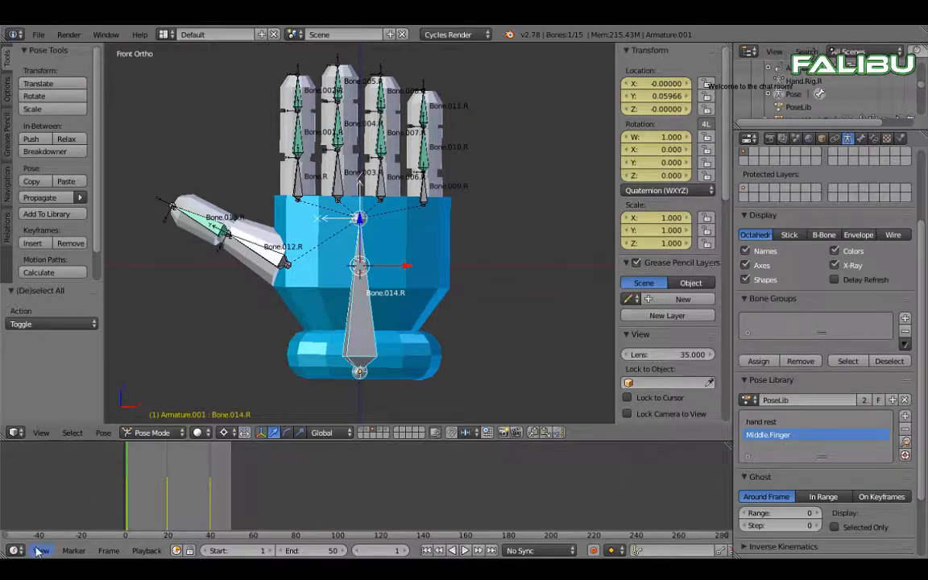
Step: Play the hand animation and switch off the bone name labels
left_click(14, 550)
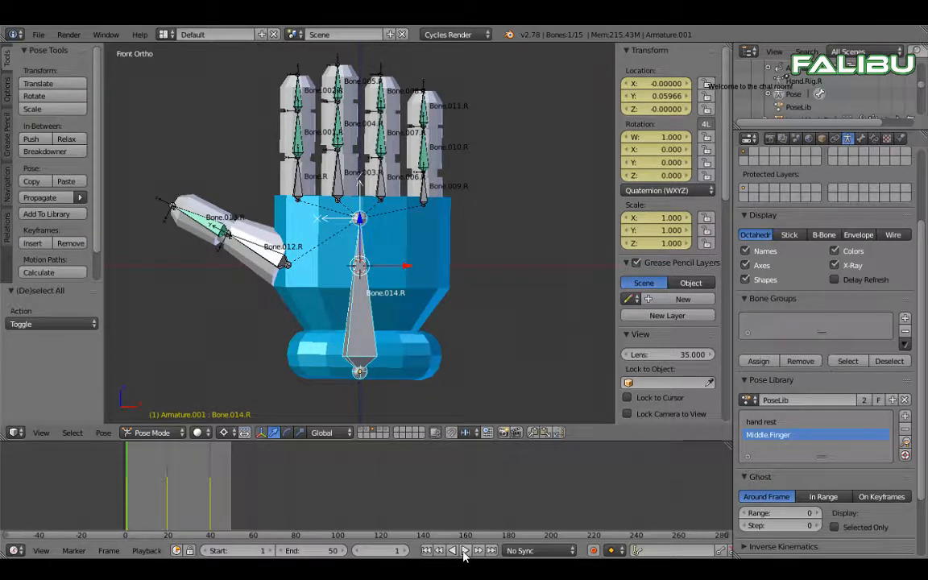
left_click(466, 551)
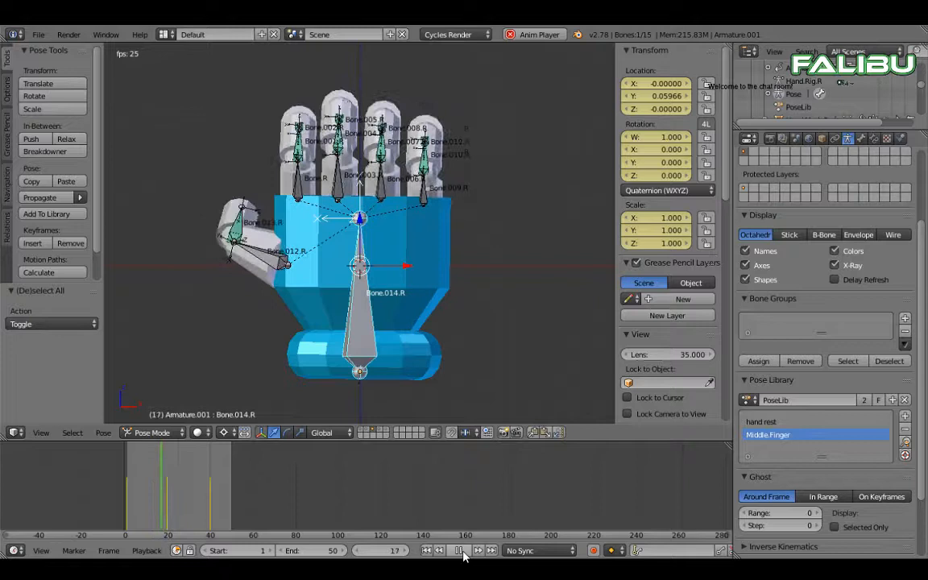
left_click(459, 551)
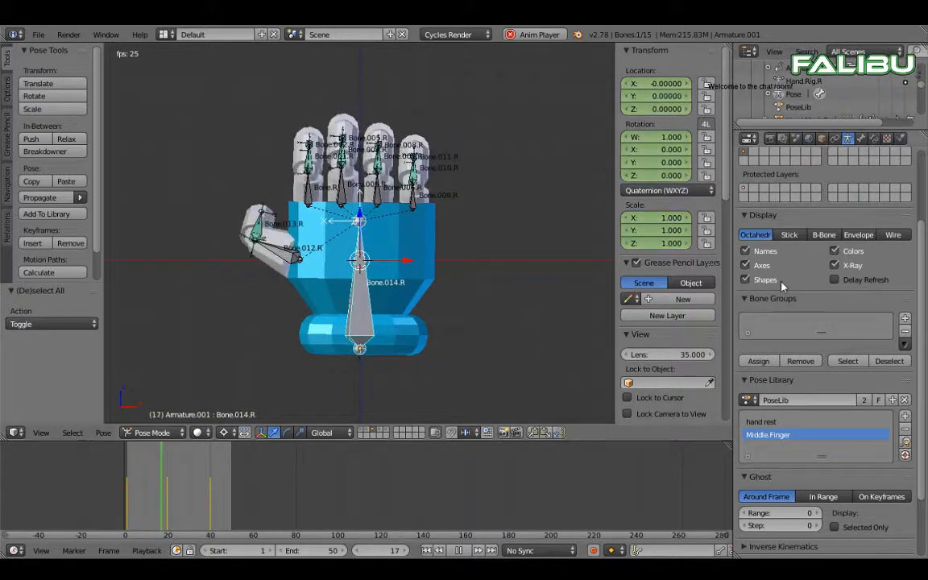
left_click(745, 250)
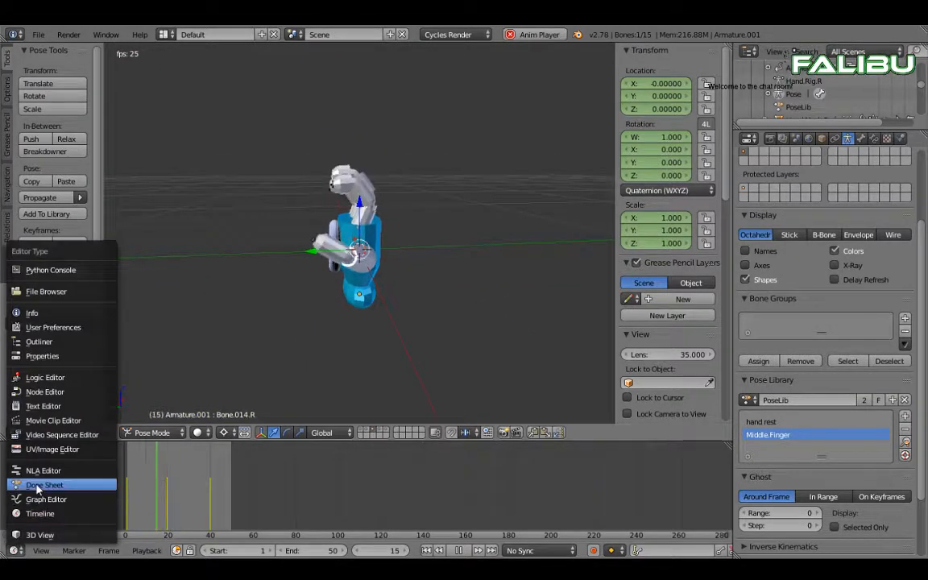
Step: Change the timeline into the Dope Sheet as an Action Editor
left_click(44, 485)
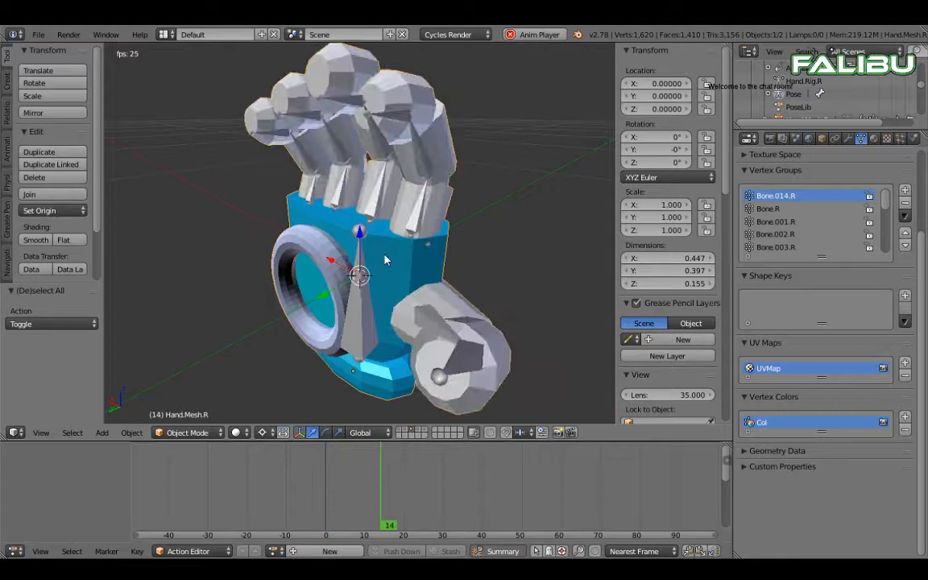
Step: Inspect the hand in Weight Paint and Edit Mode, then return the armature to Pose Mode
left_click(185, 433)
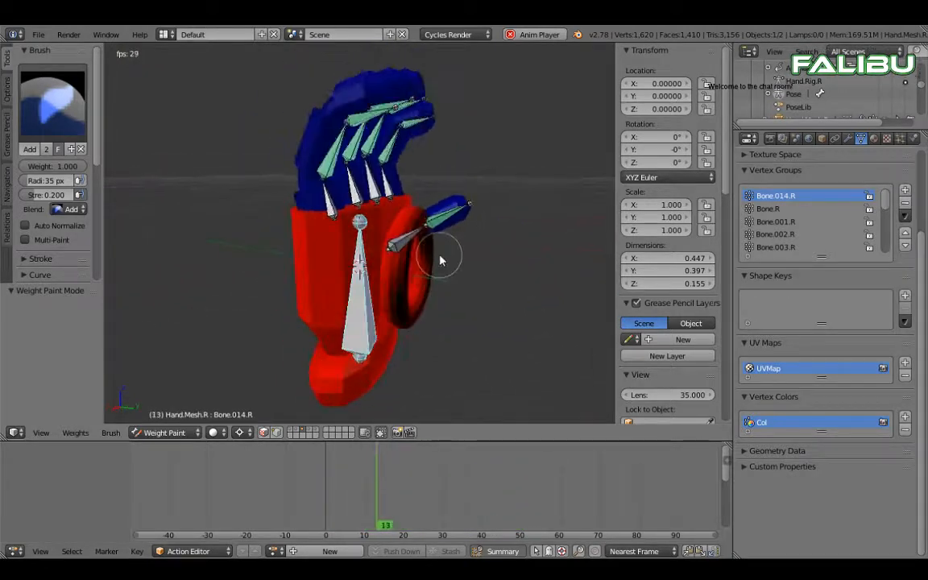
left_click_drag(441, 258, 246, 280)
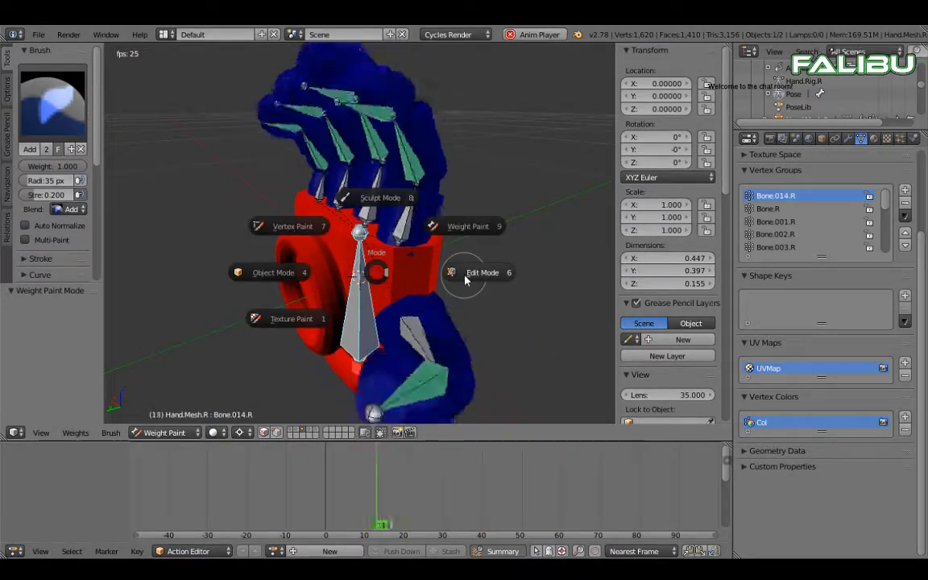
left_click(482, 273)
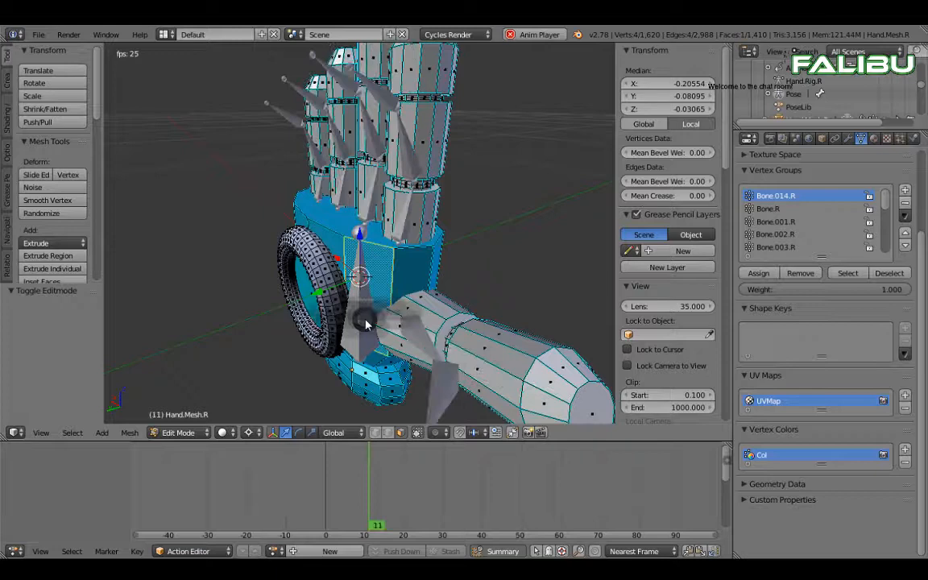
left_click(178, 433)
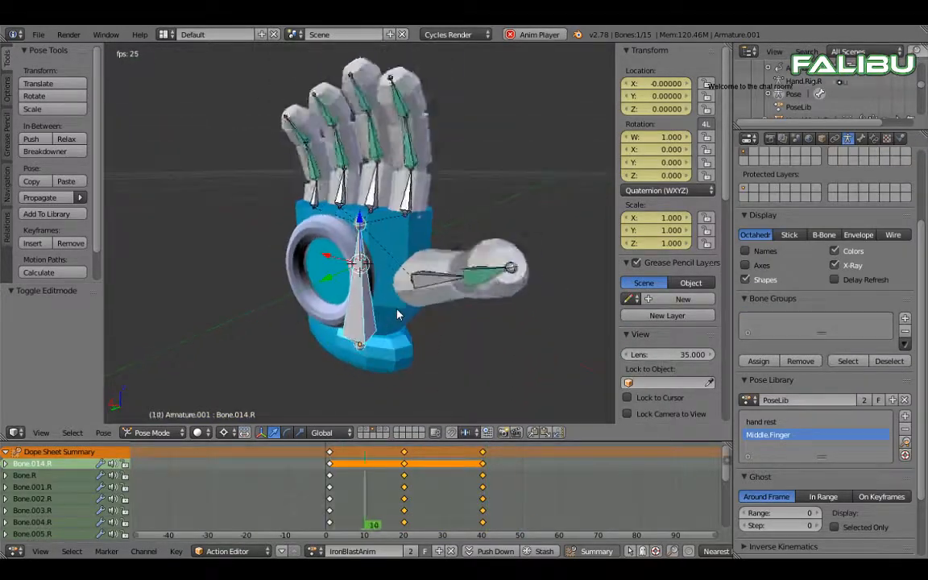
Step: Load the IronThumbsUp action onto the hand armature, then reopen the action list
left_click(352, 551)
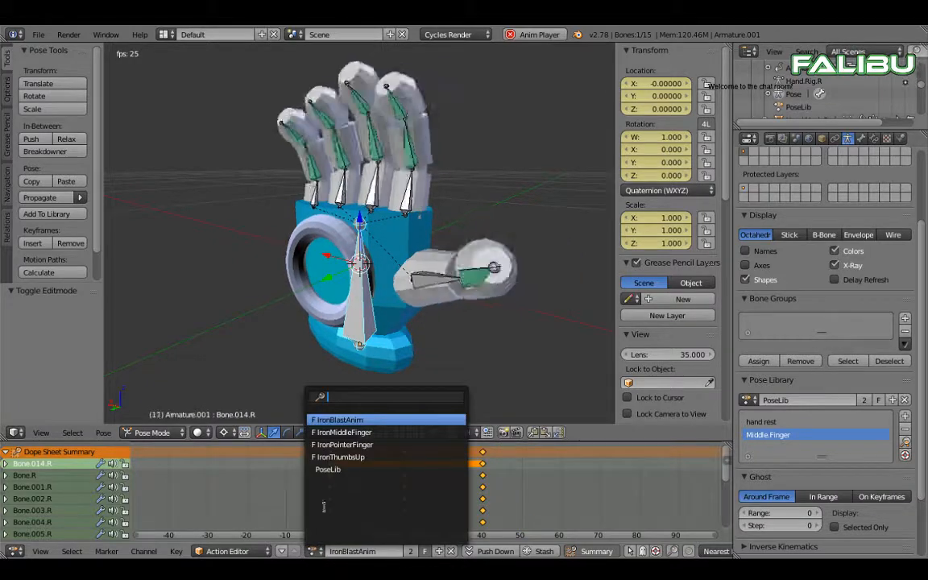
left_click(341, 432)
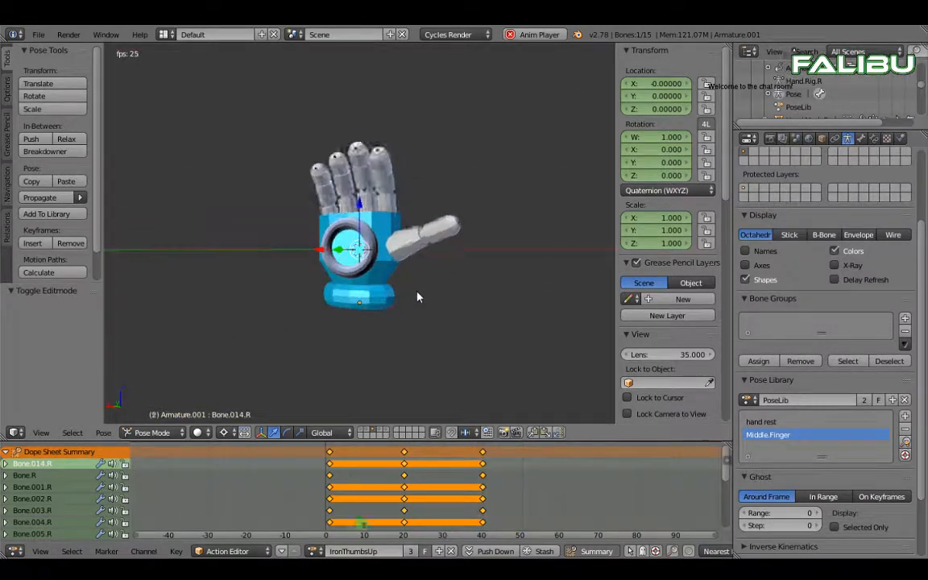
left_click(363, 487)
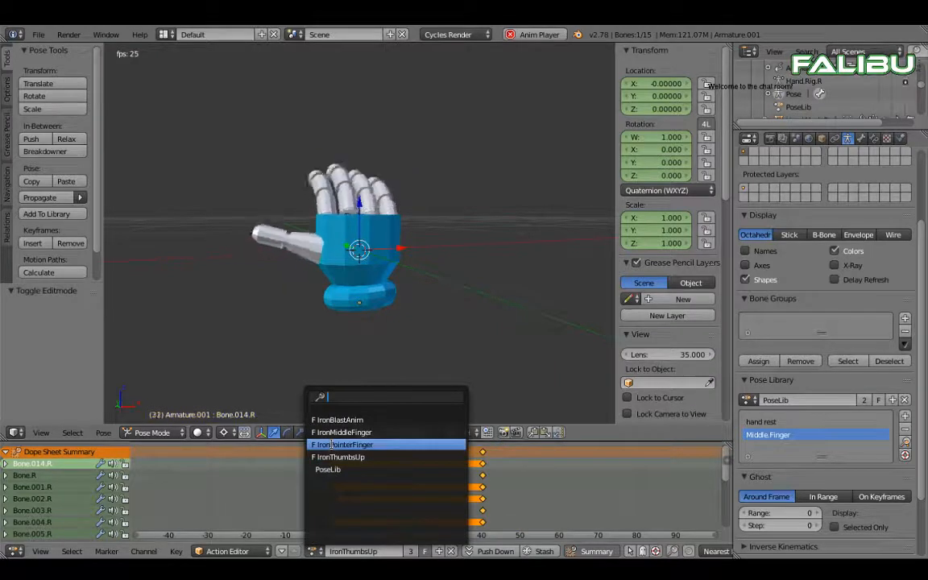
Step: Assign IronPointerFinger, then switch the hand back to IronBlastAnim
left_click(342, 444)
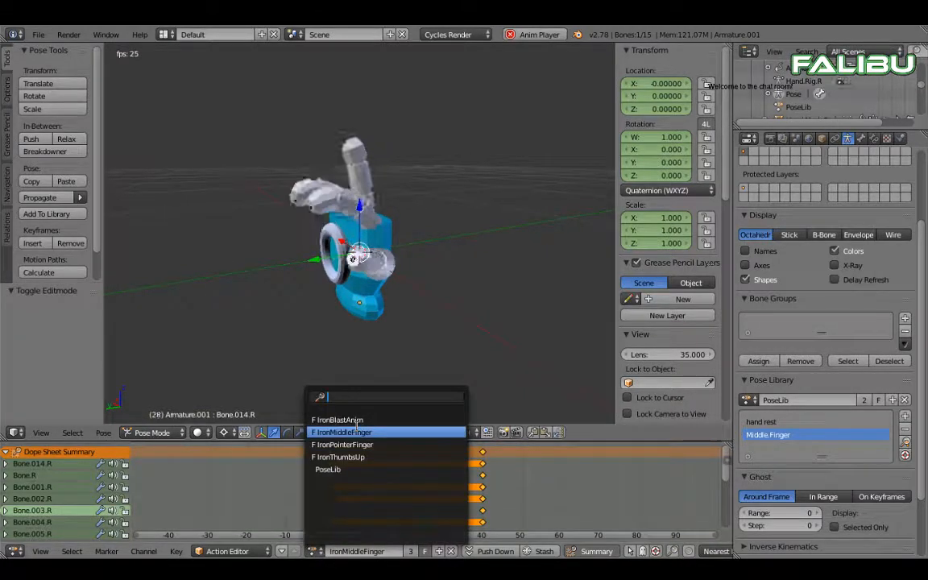
left_click(337, 419)
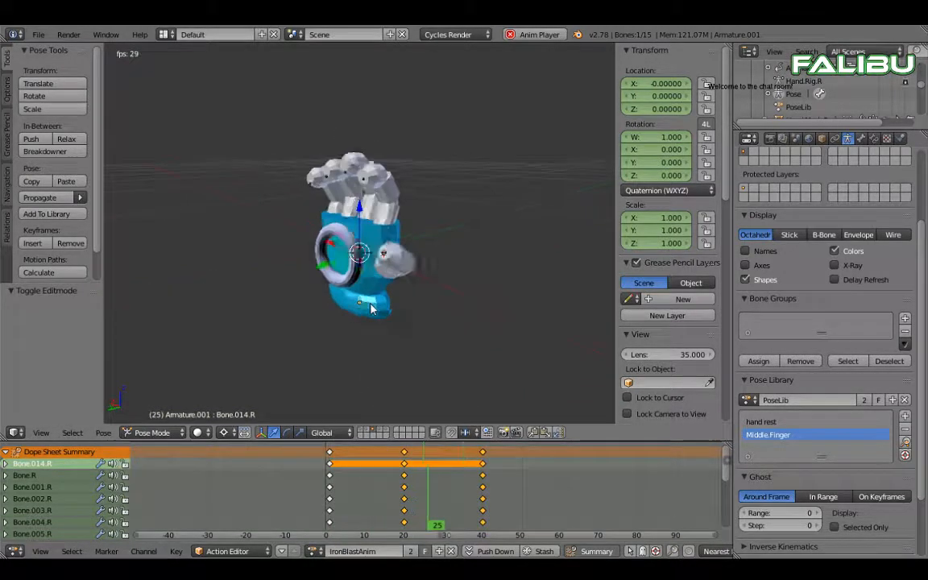